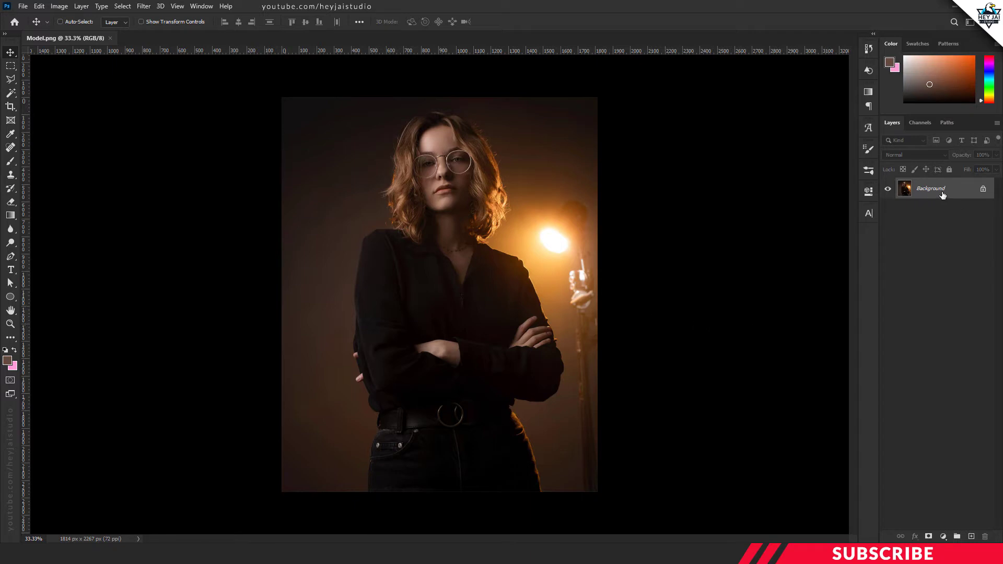
Duplicate the portrait Background layer with Ctrl+J to start the glow copies
key("Ctrl+J")
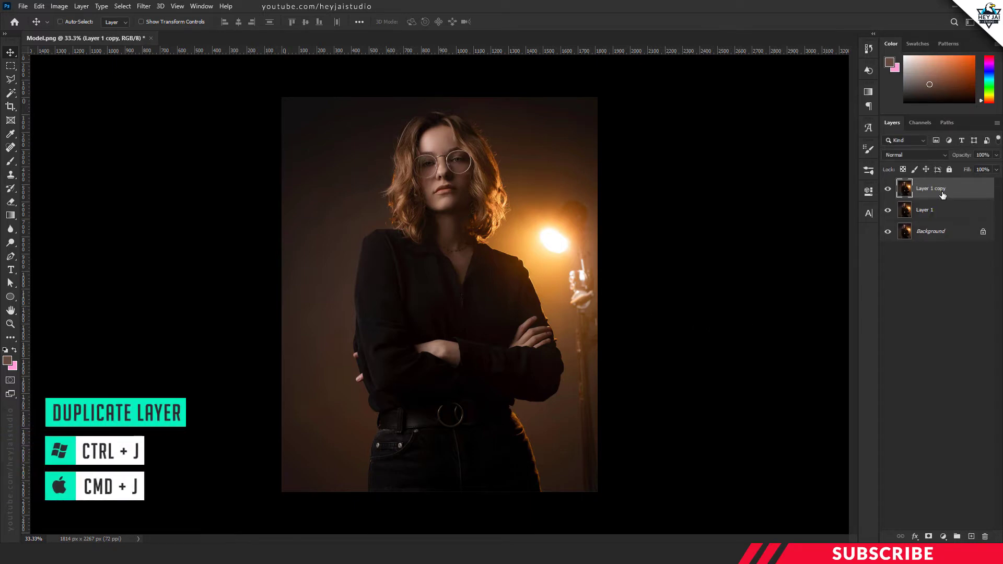
mouse_move(958, 199)
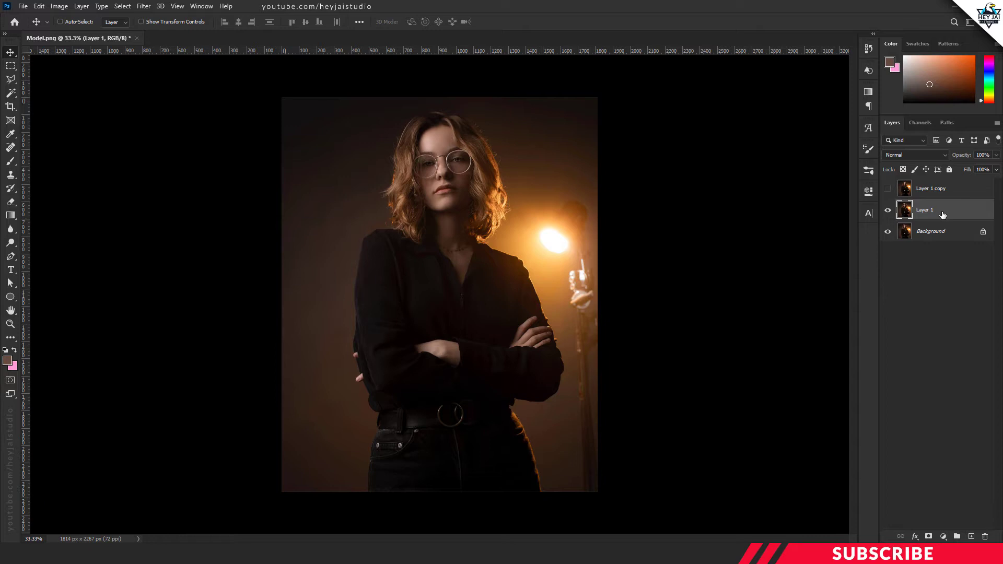
Motion-blur Layer 1 at angle 0 with a distance of 300 pixels
left_click(143, 6)
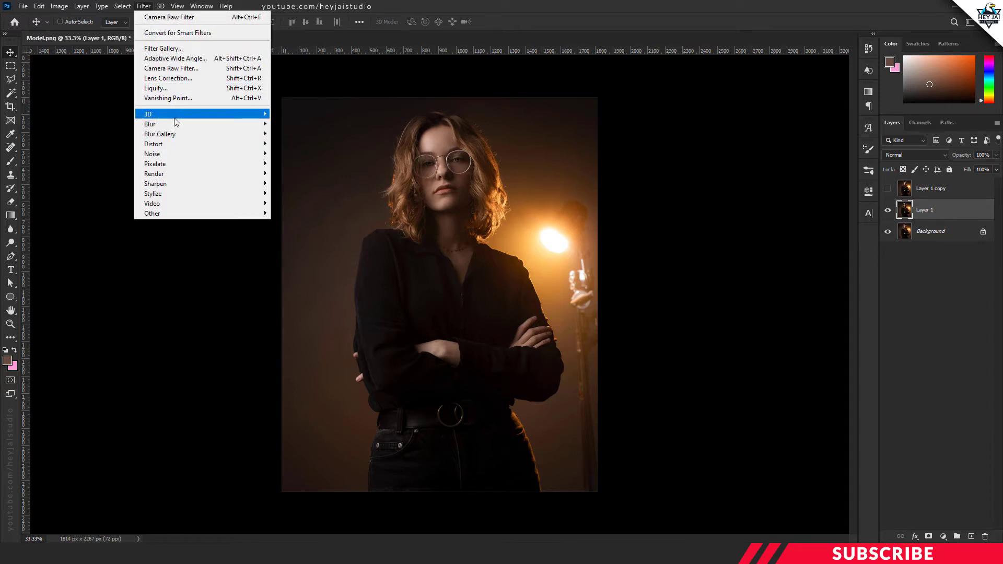
mouse_move(149, 123)
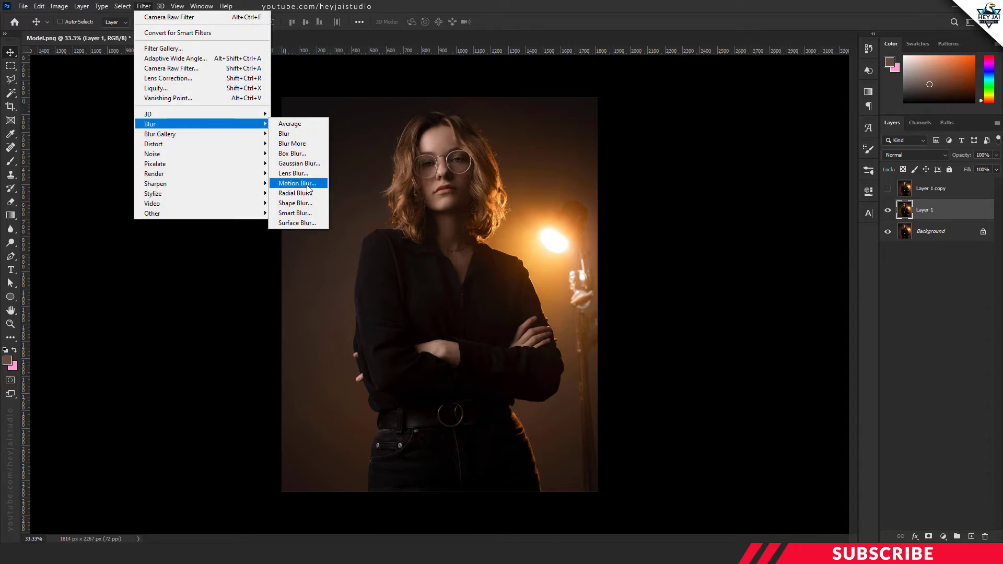
left_click(296, 184)
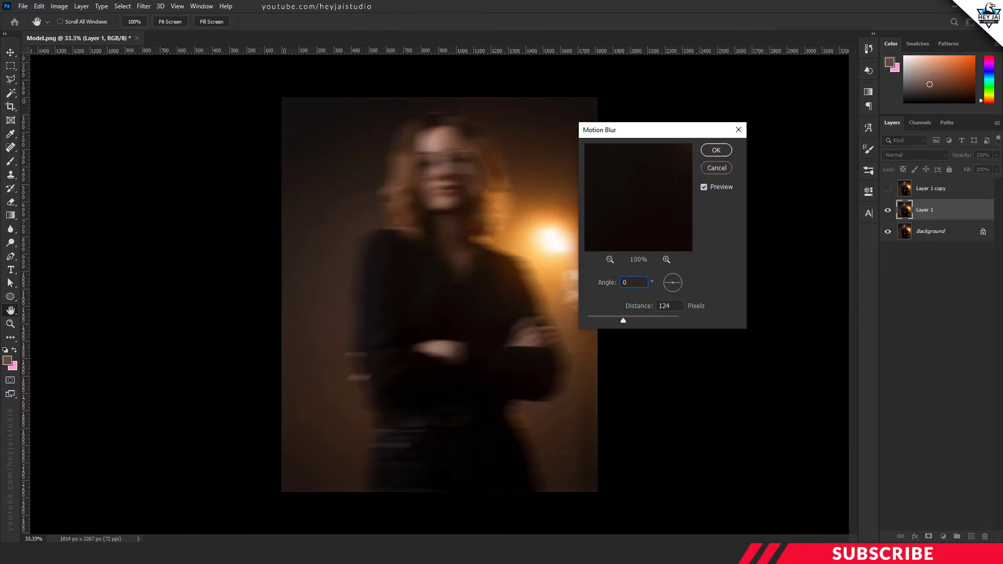
triple_click(669, 306)
type("300")
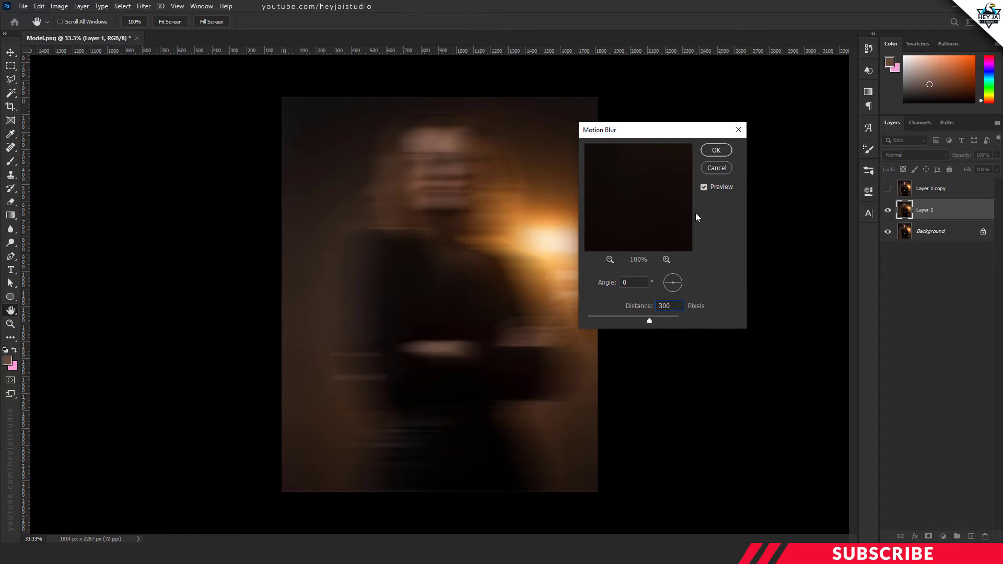
left_click(715, 149)
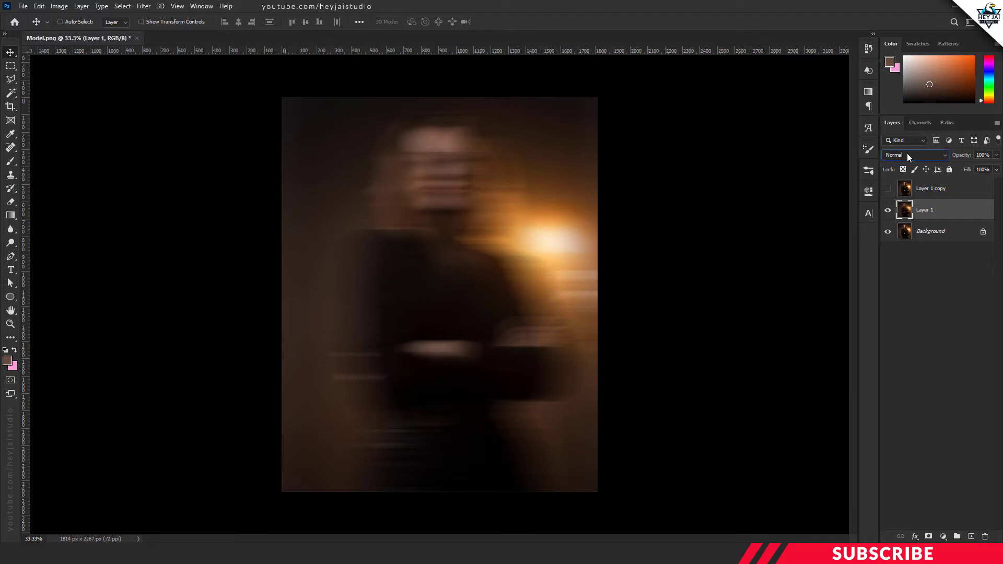
Blend Layer 1 in Screen mode and make Layer 1 copy visible and active
left_click(908, 155)
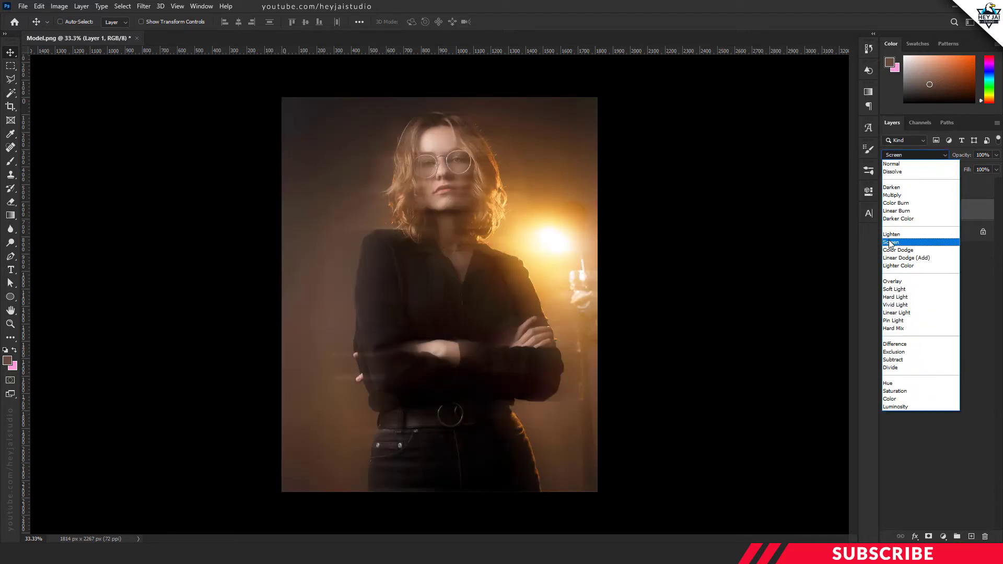
left_click(894, 242)
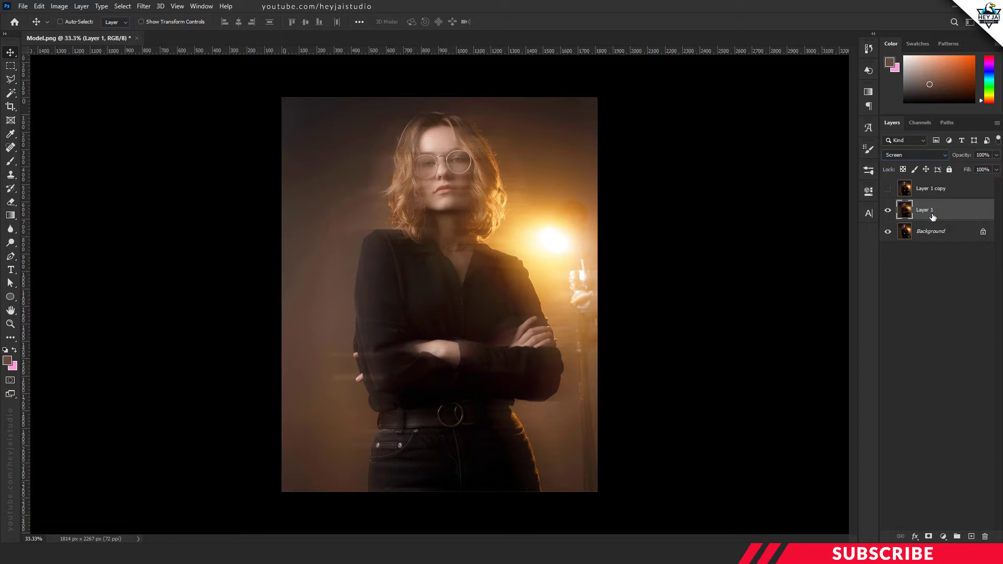
left_click(888, 212)
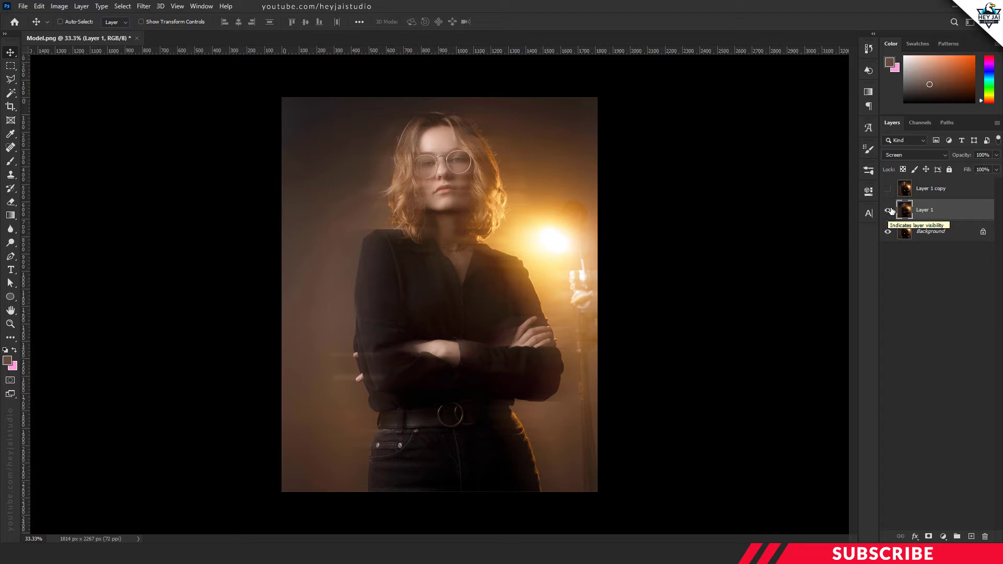
left_click(931, 188)
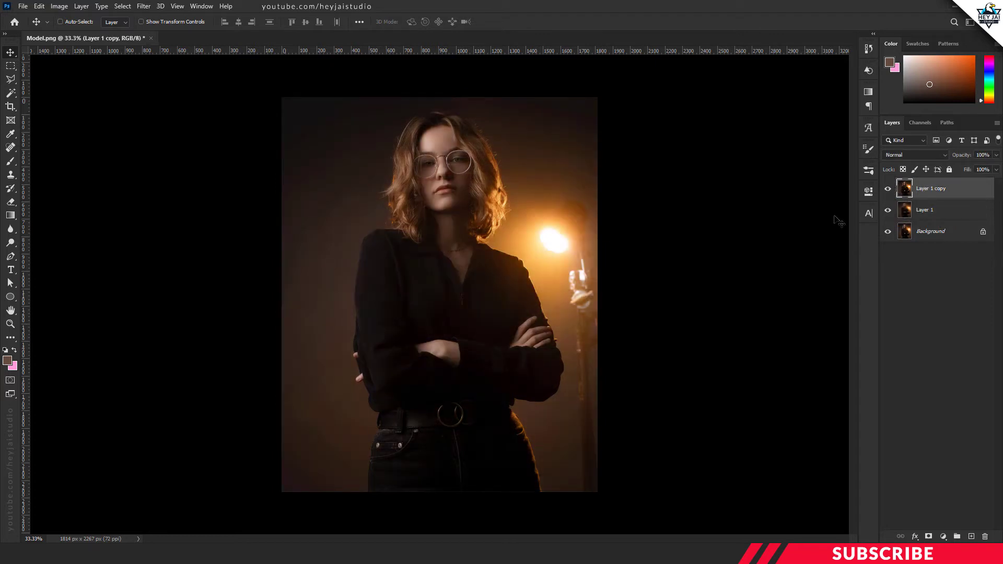
Gaussian-blur the Layer 1 copy with a 100-pixel radius
left_click(143, 7)
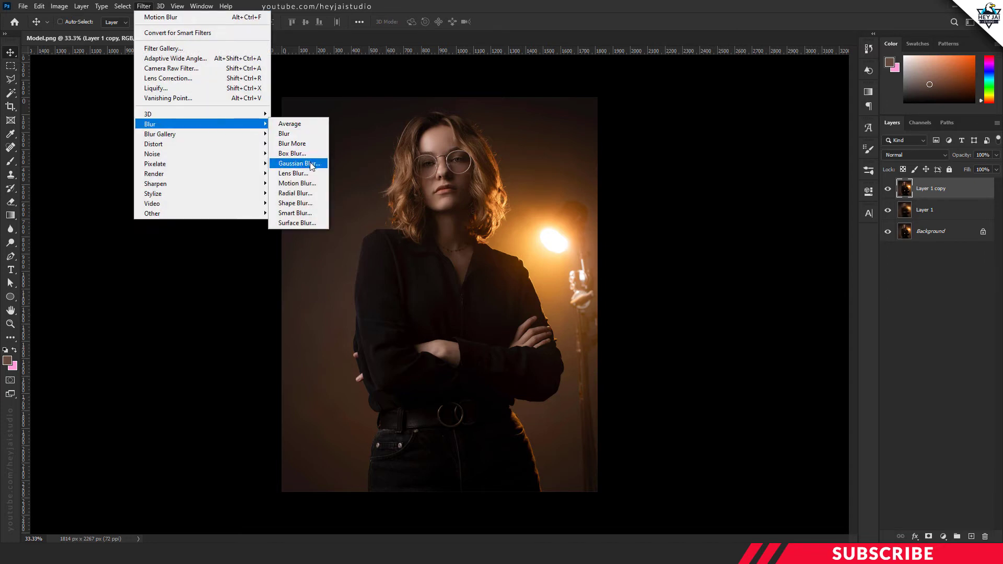
left_click(297, 163)
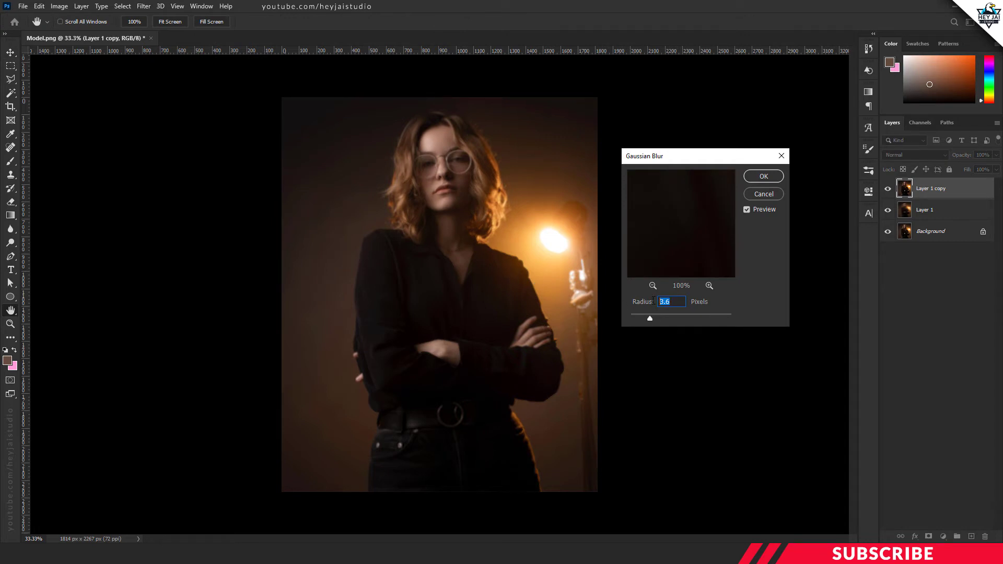
type("100")
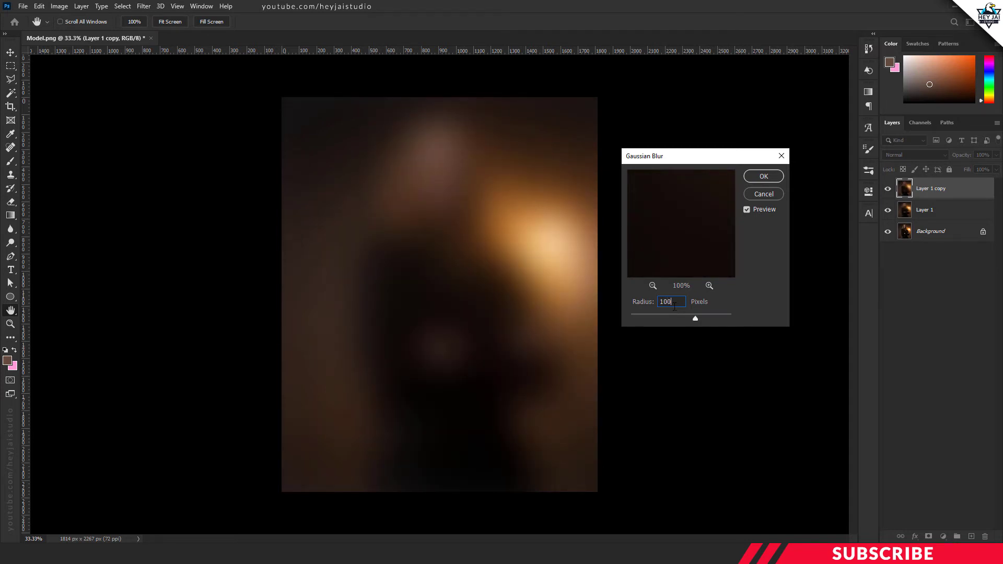
mouse_move(766, 182)
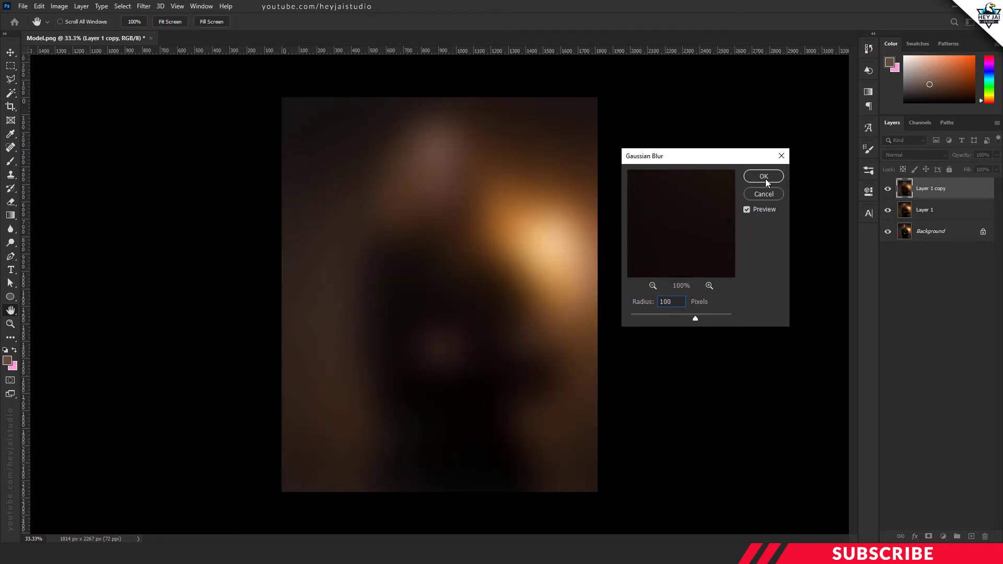
left_click(763, 176)
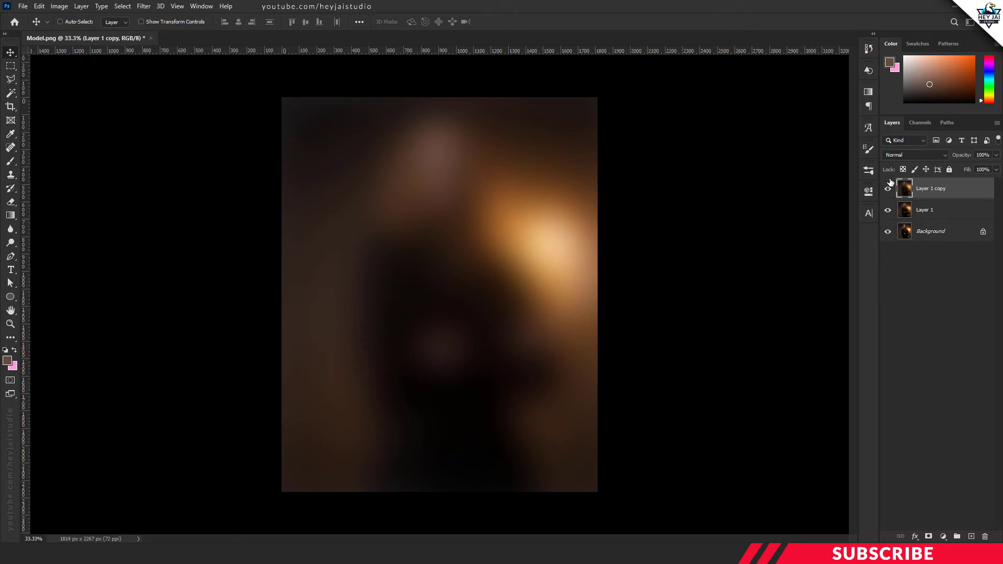
Blend the blurred copy in Screen mode at 82% opacity and add an empty Layer 2
left_click(915, 155)
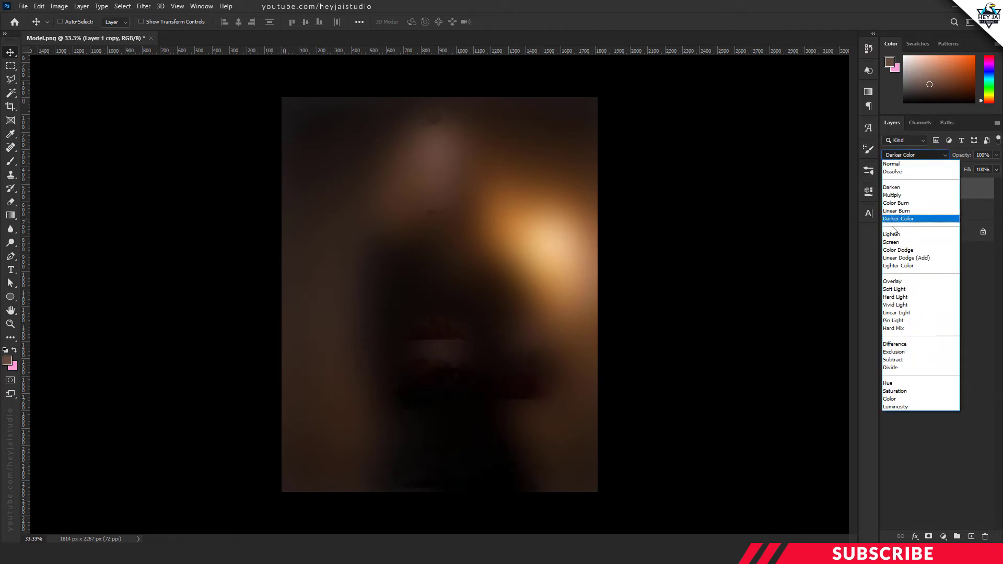
left_click(891, 241)
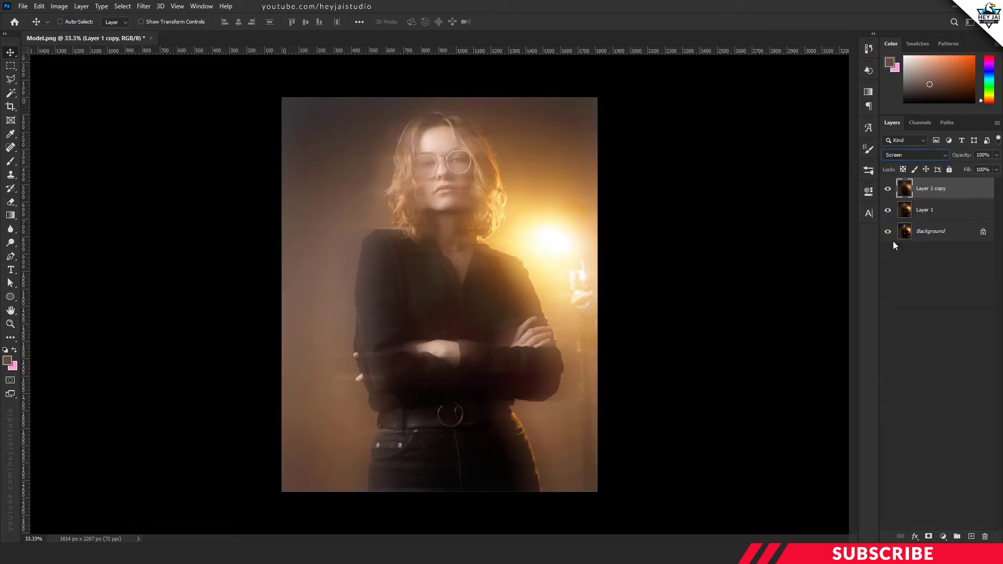
mouse_move(887, 232)
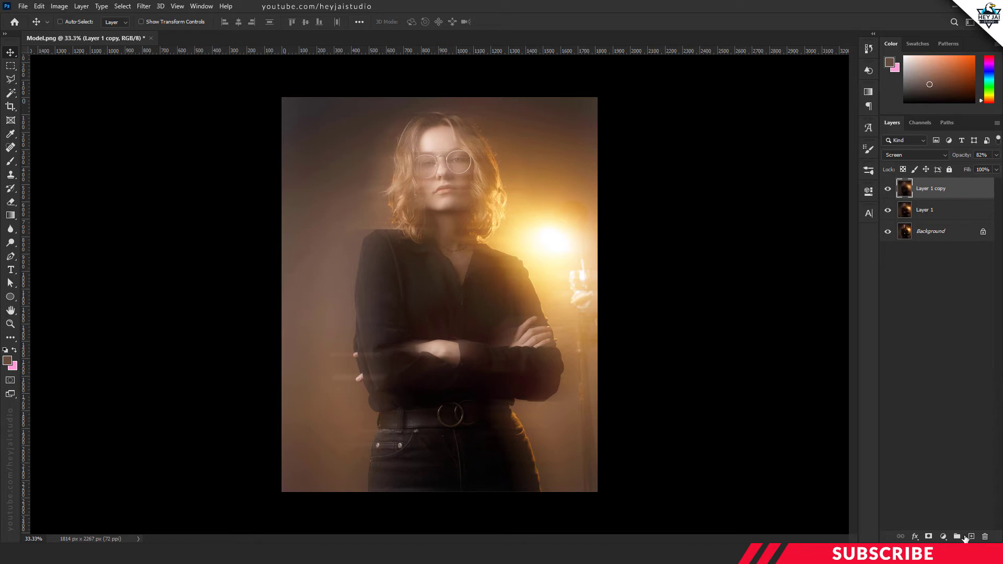
left_click(956, 536)
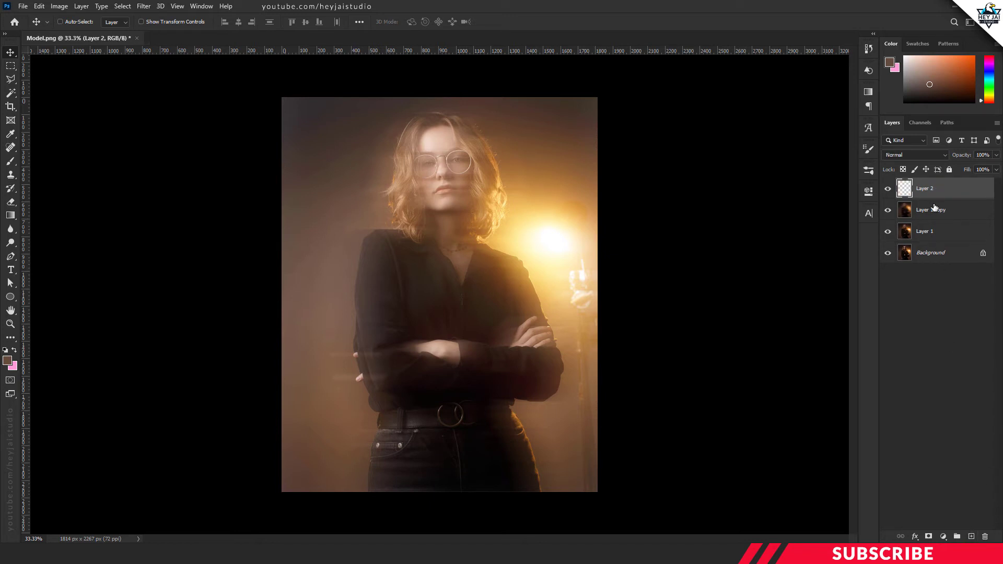
Blend Layer 2 in Screen mode and set the foreground colour to light orange ffa04c
left_click(914, 155)
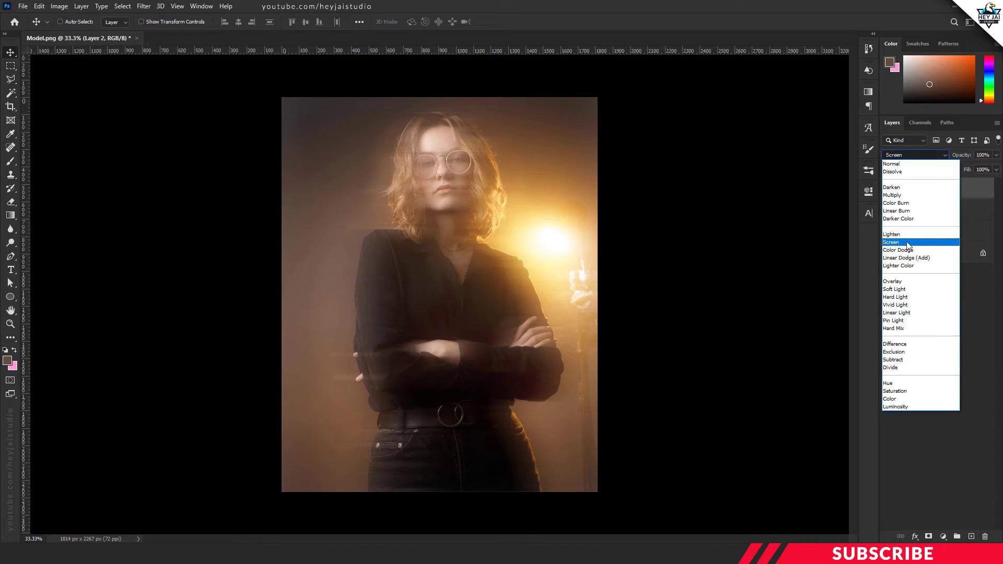
left_click(891, 241)
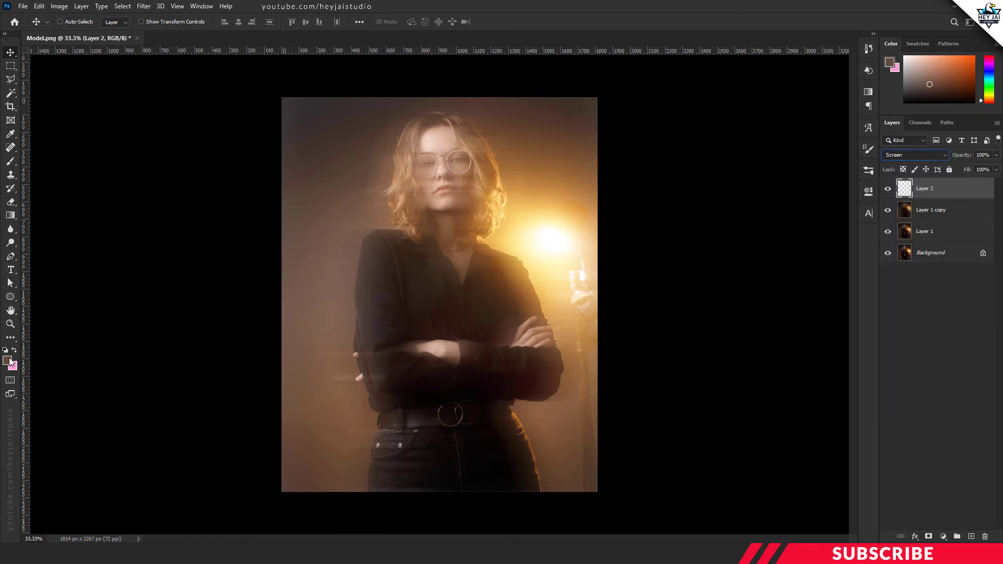
left_click(9, 362)
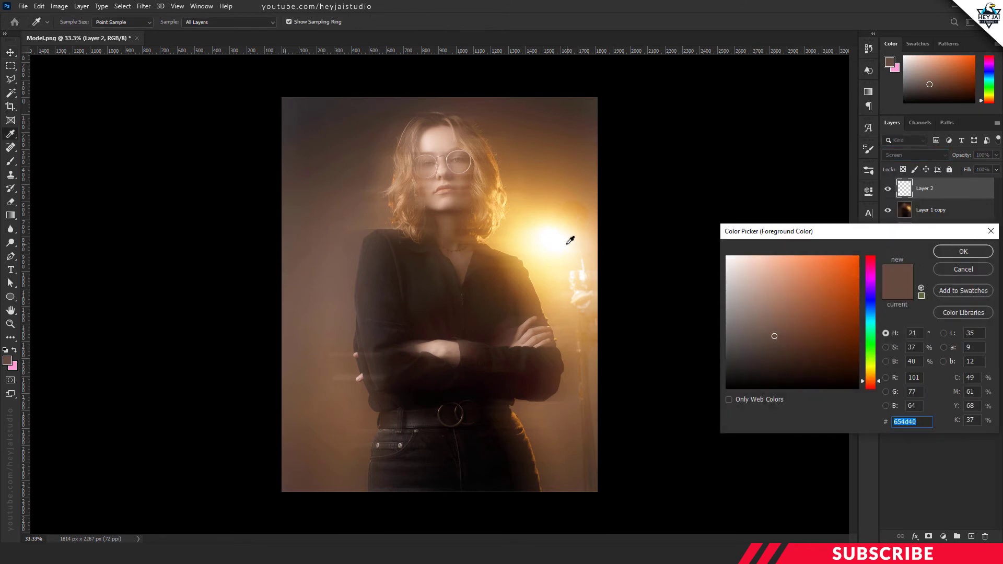
left_click(725, 253)
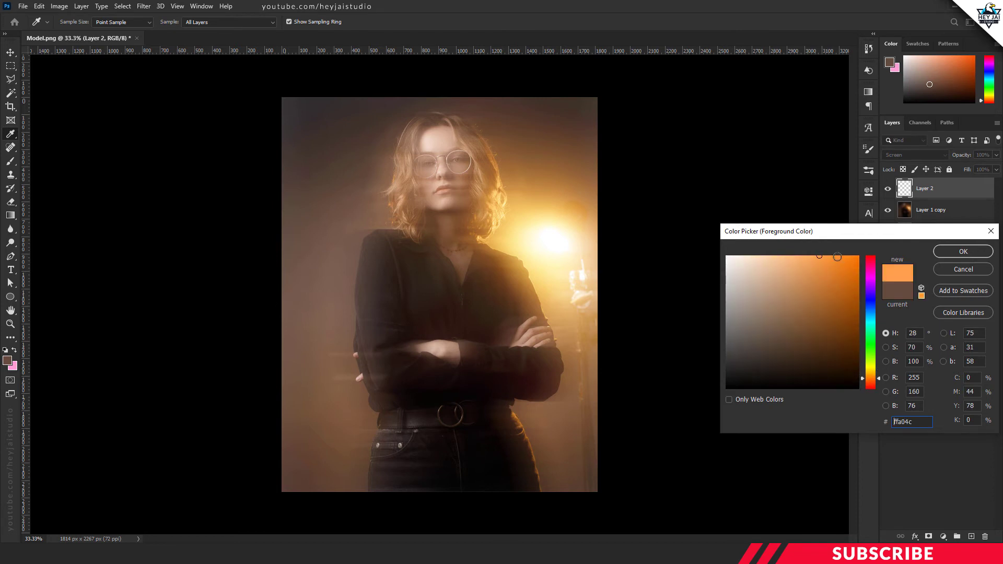
left_click(961, 251)
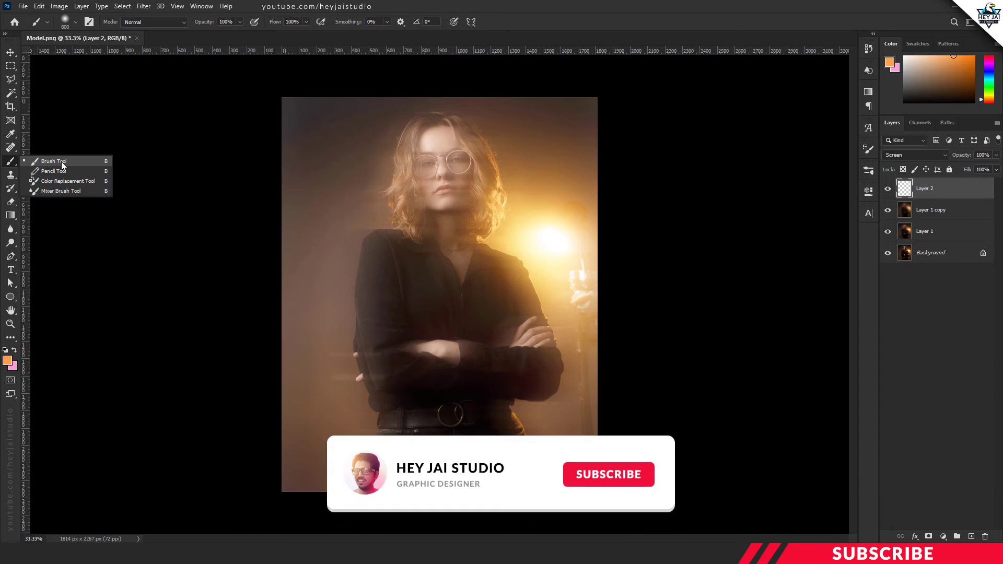
Paint a soft orange brush glow on Layer 2 for the final merged result
left_click(54, 161)
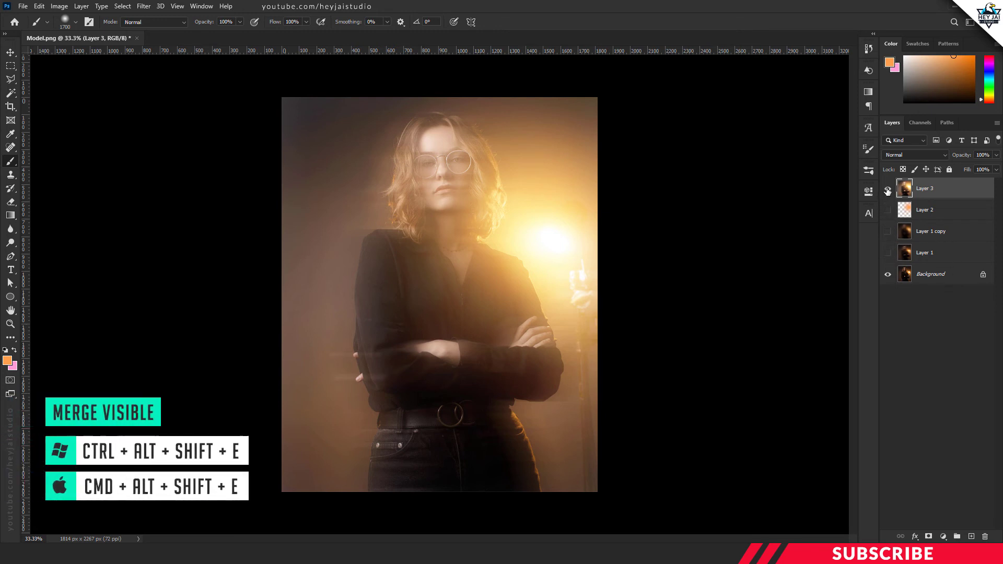
left_click(888, 188)
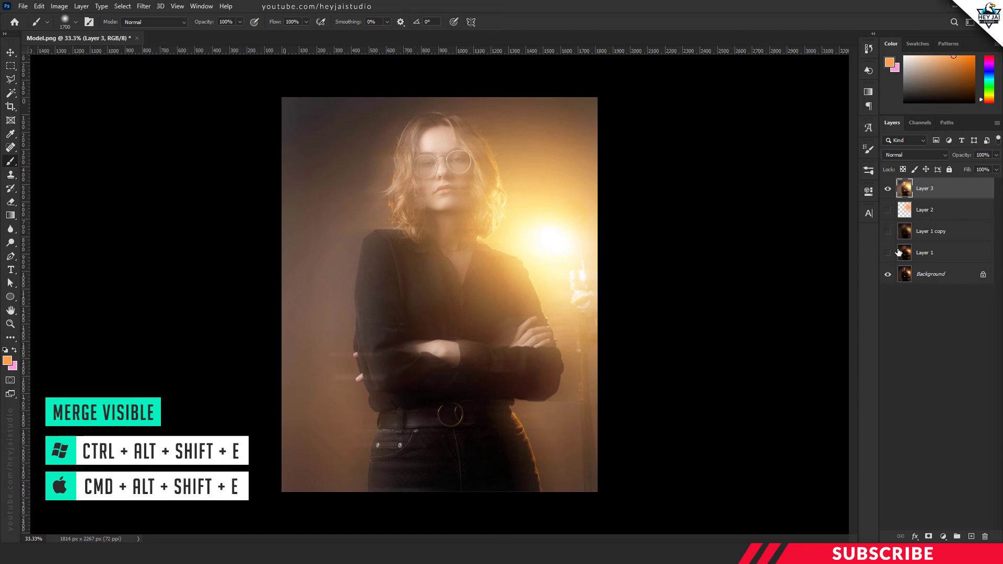
left_click(886, 188)
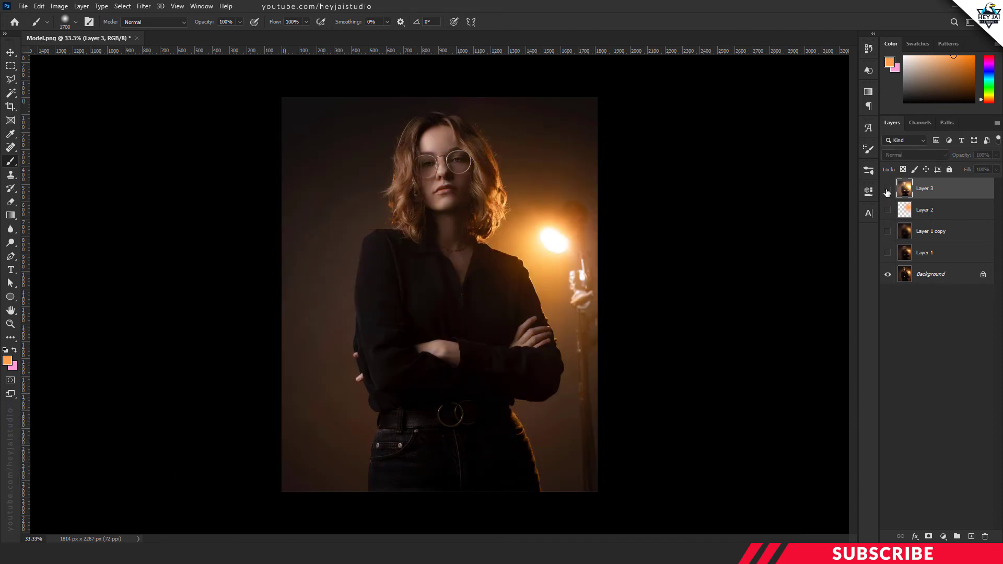
left_click(887, 191)
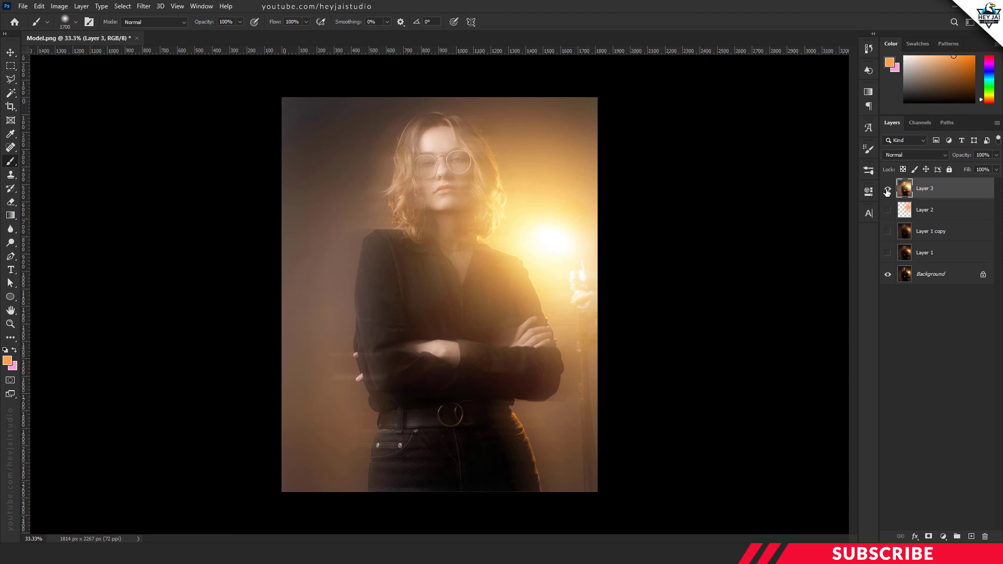